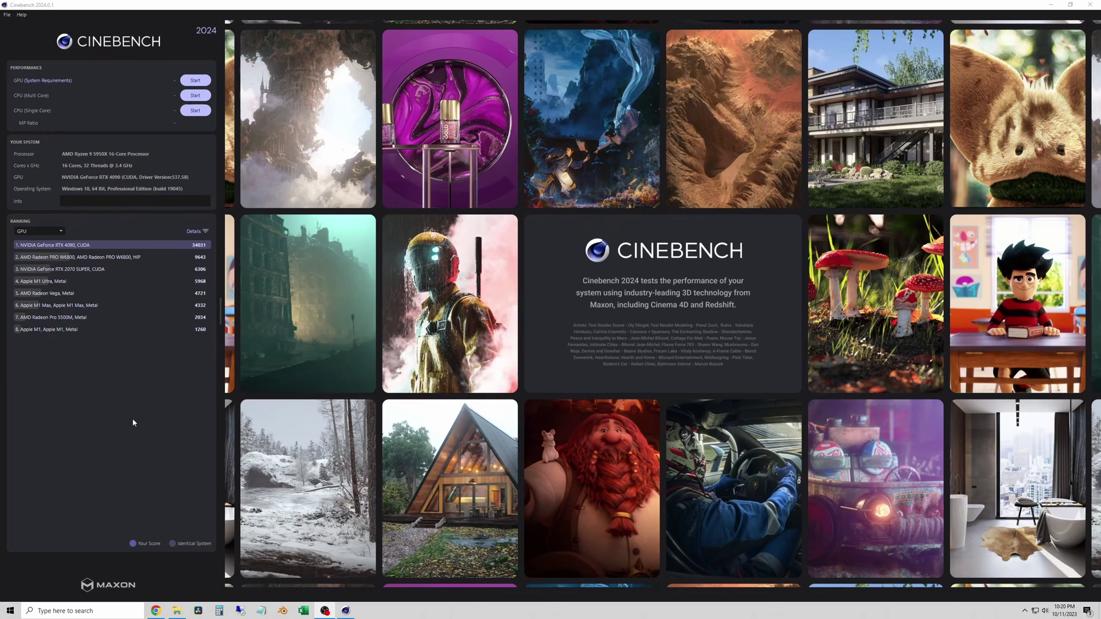
pyautogui.moveTo(207, 92)
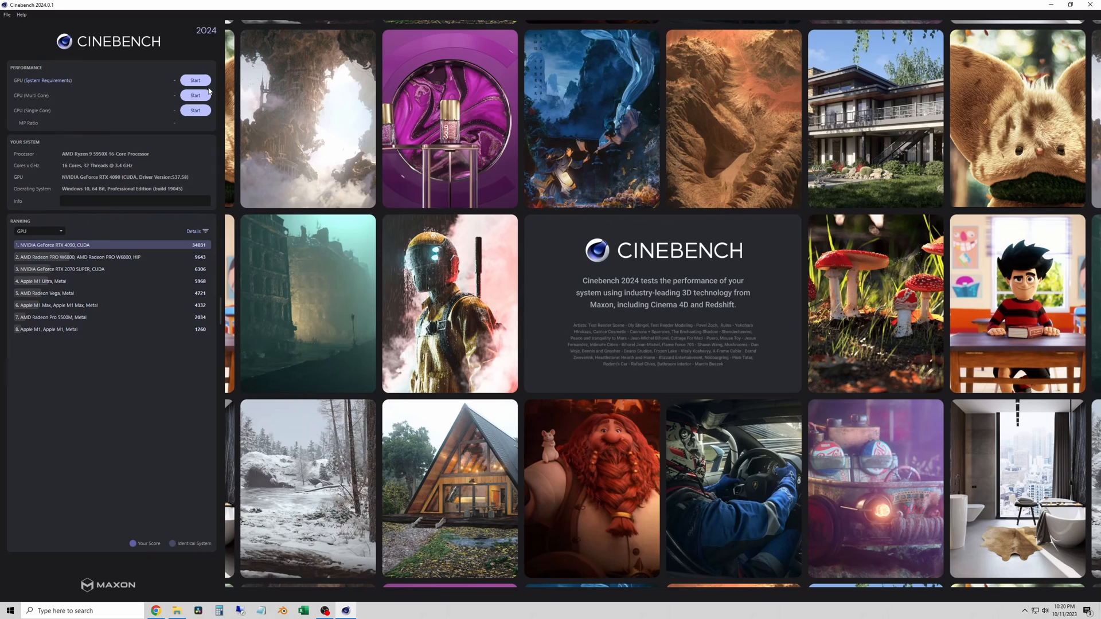
# - Run the GPU benchmark to completion, scoring 31691 points, second in the ranking
pyautogui.click(195, 79)
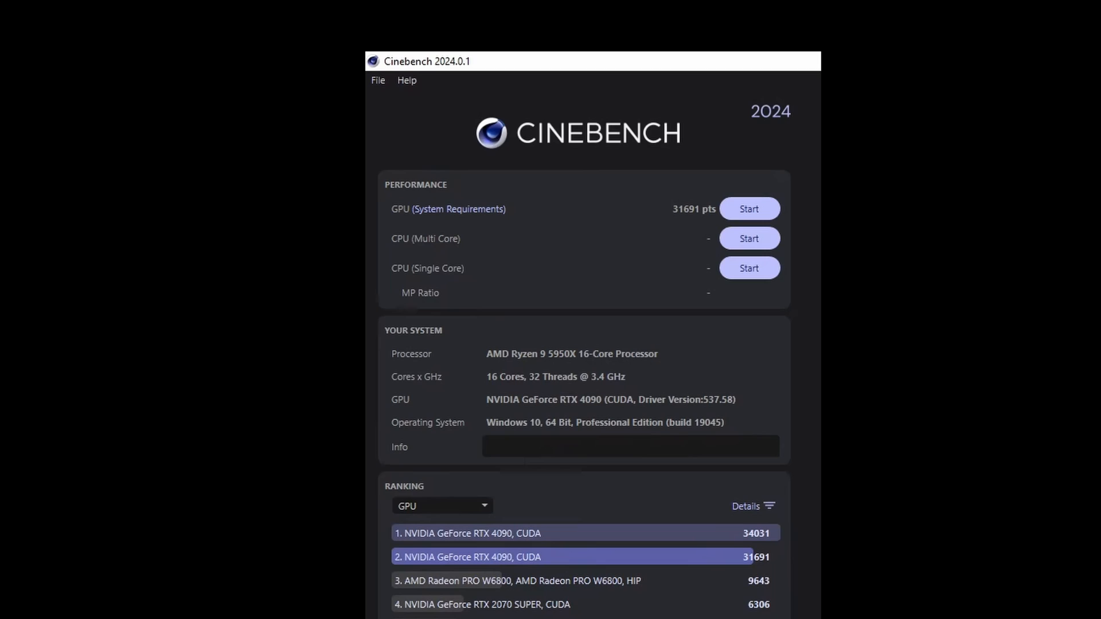
# - Bring up Excel's Classroom sheet of Blender GPU render times and browse the table
pyautogui.click(303, 610)
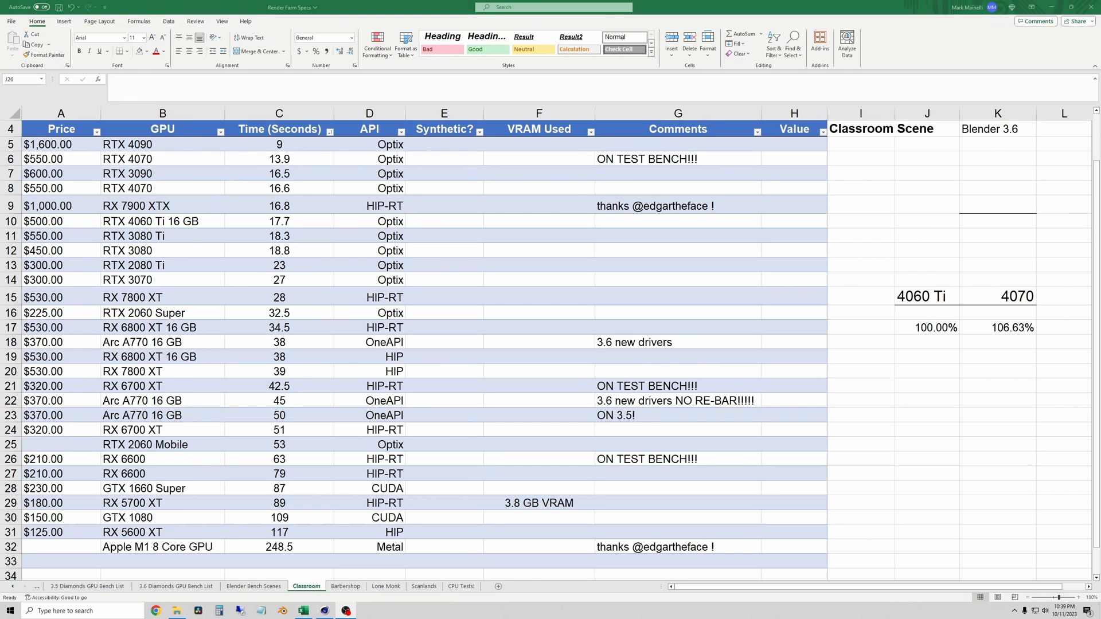
pyautogui.click(927, 459)
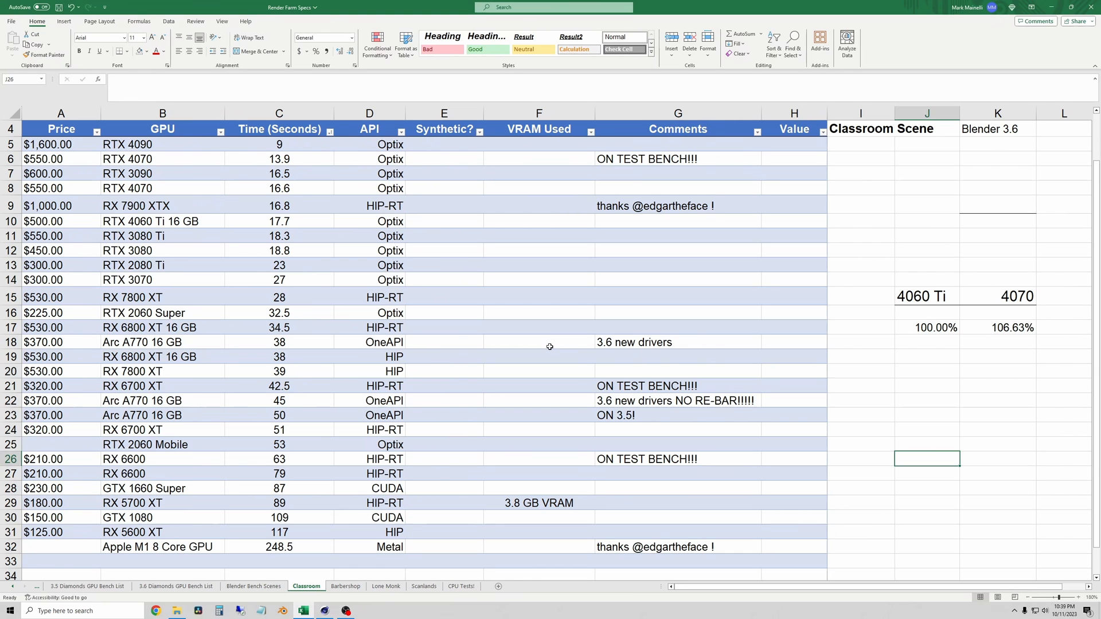
pyautogui.moveTo(894, 429)
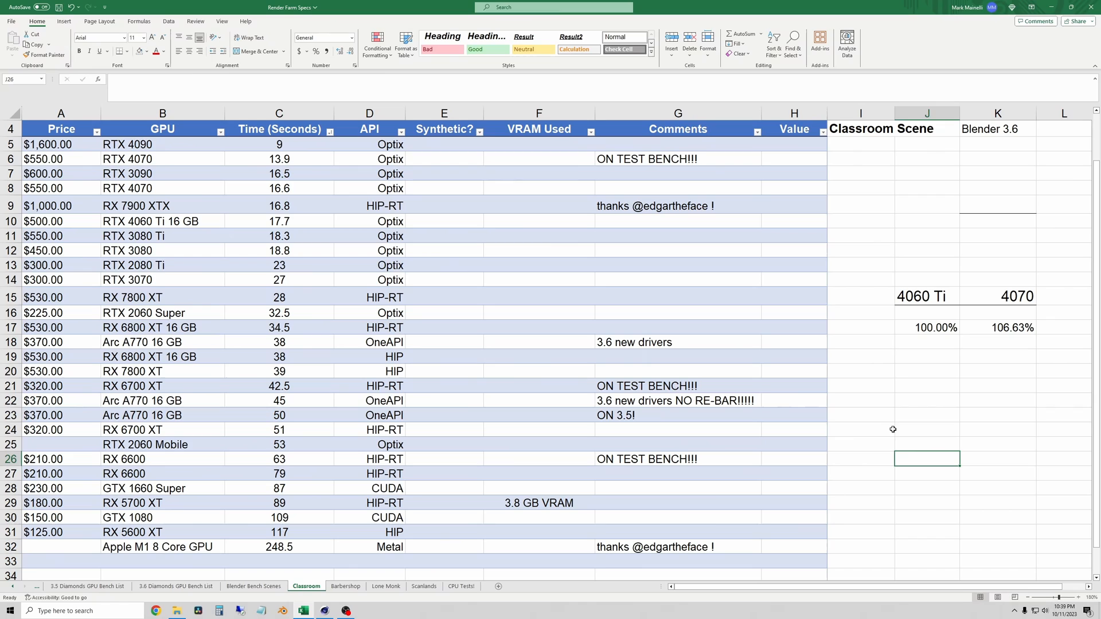
pyautogui.moveTo(131, 144)
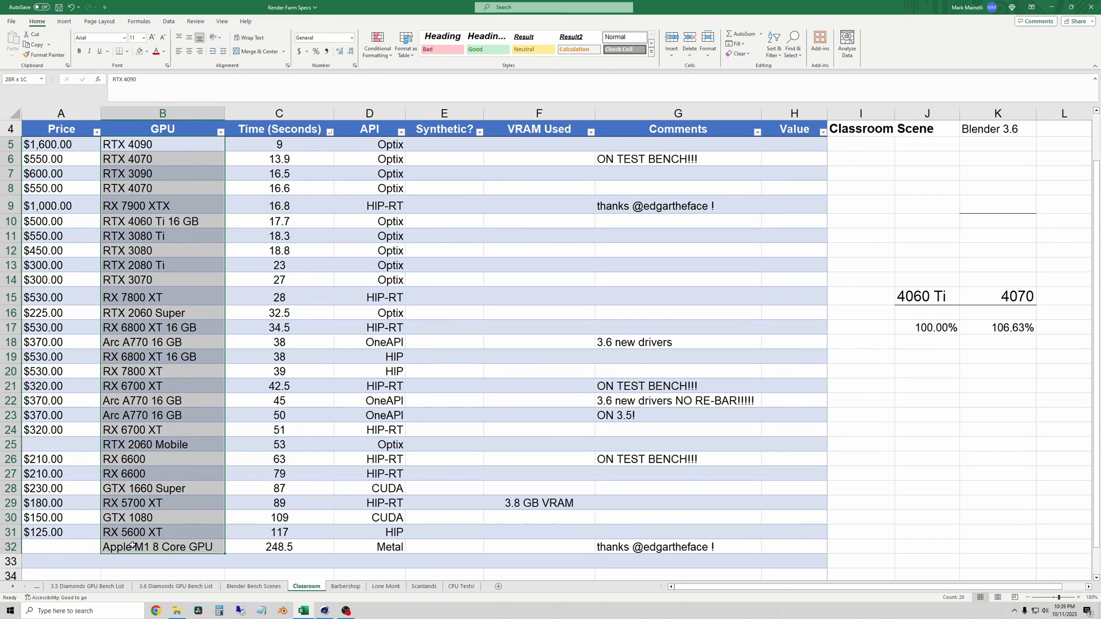
pyautogui.click(162, 145)
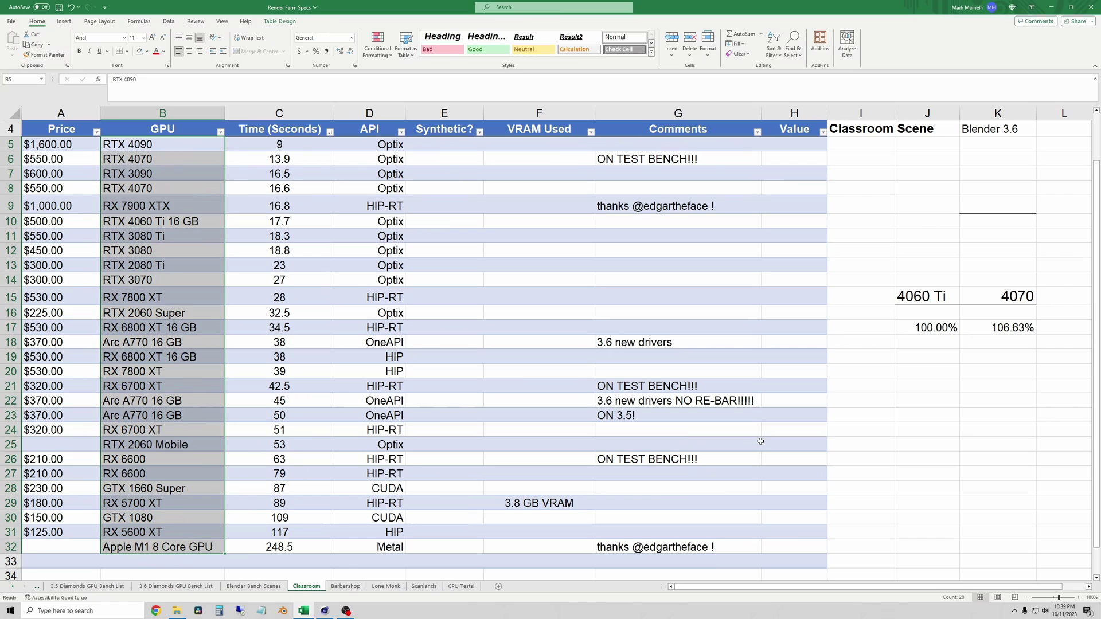
pyautogui.click(859, 401)
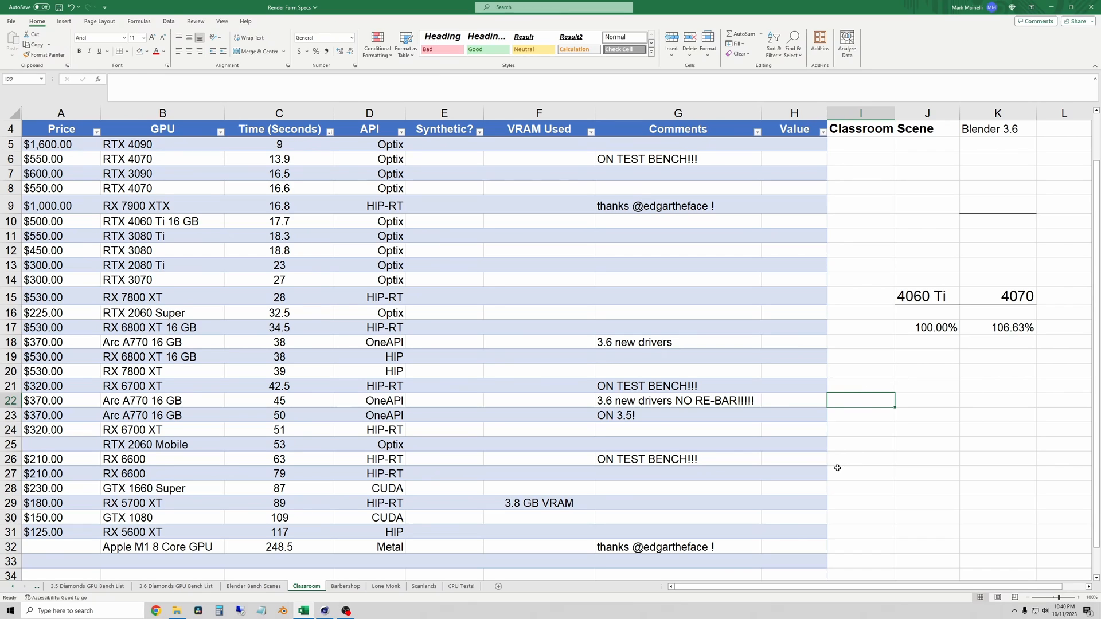
pyautogui.moveTo(859, 398)
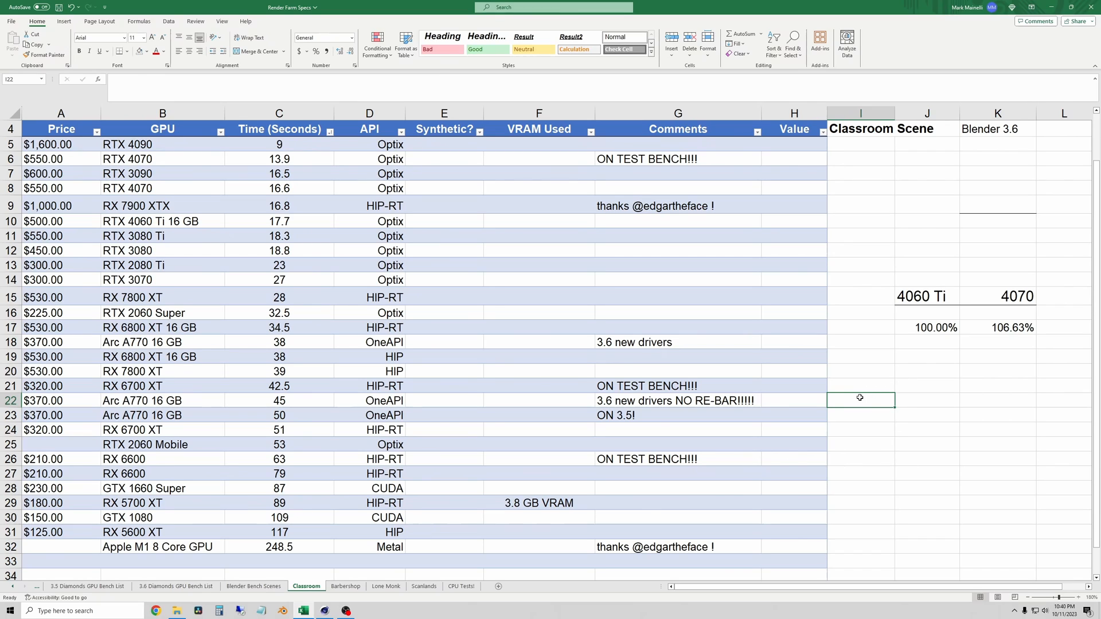
pyautogui.click(368, 145)
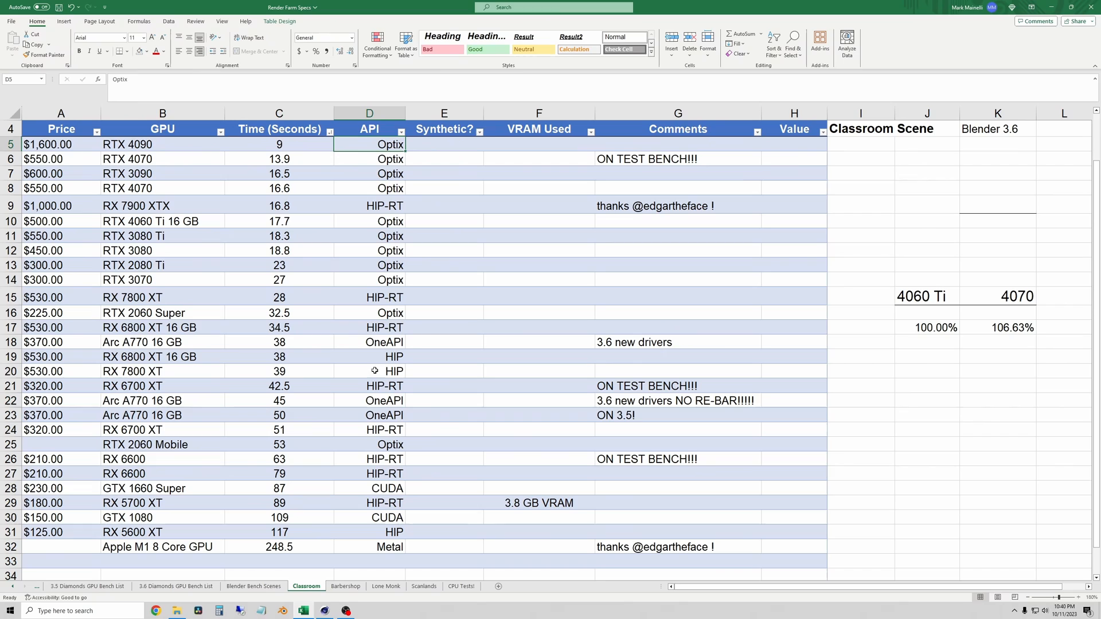
pyautogui.moveTo(388, 545)
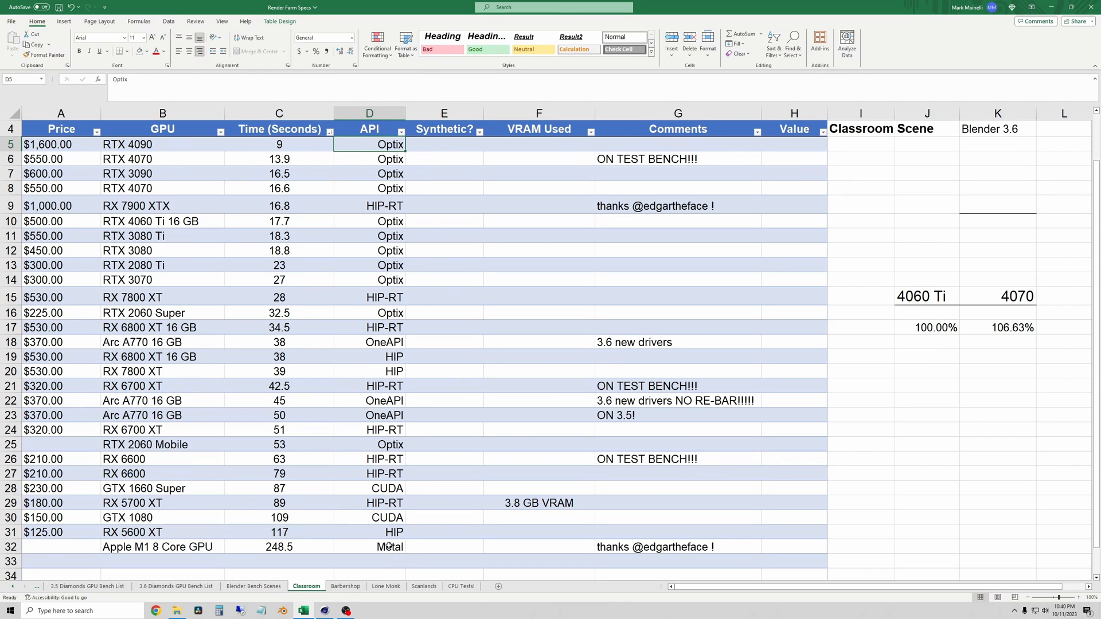
pyautogui.moveTo(377, 532)
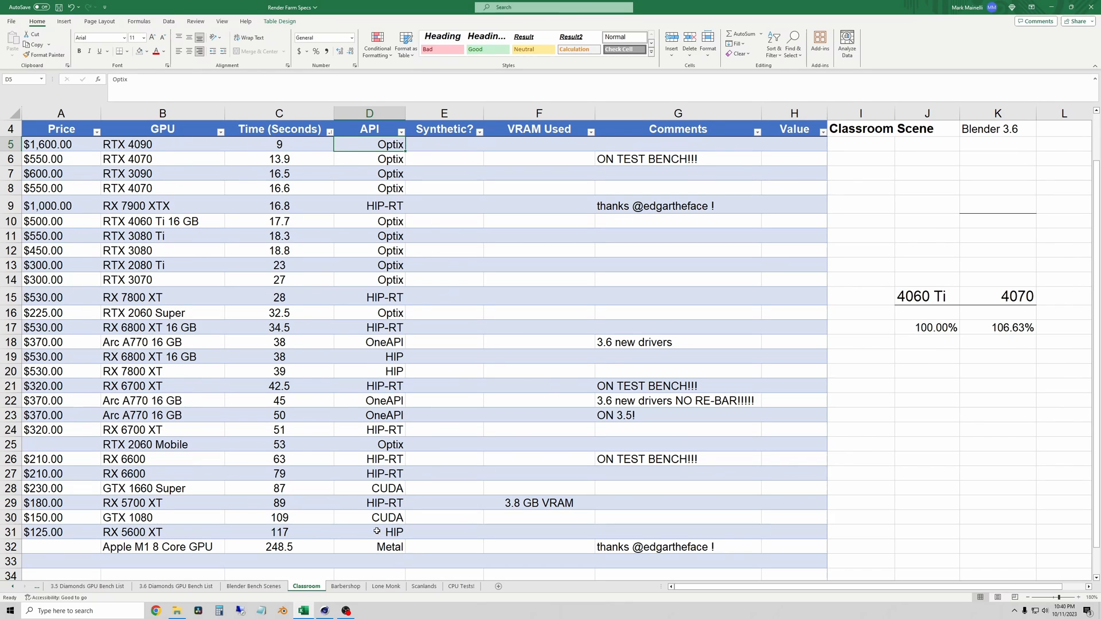
pyautogui.moveTo(896, 389)
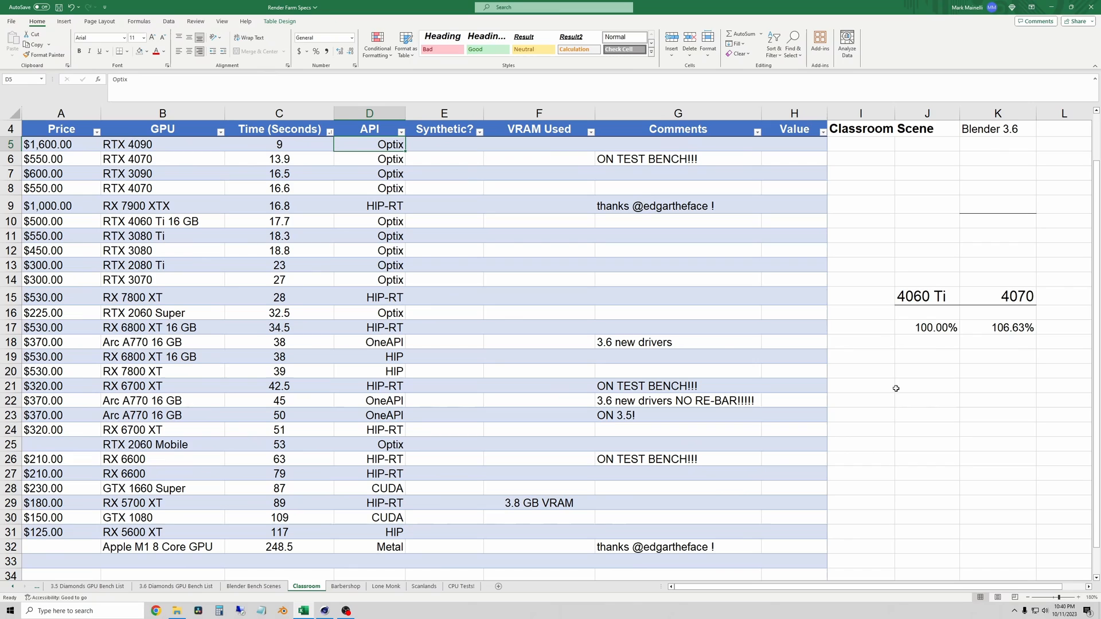
pyautogui.moveTo(824, 379)
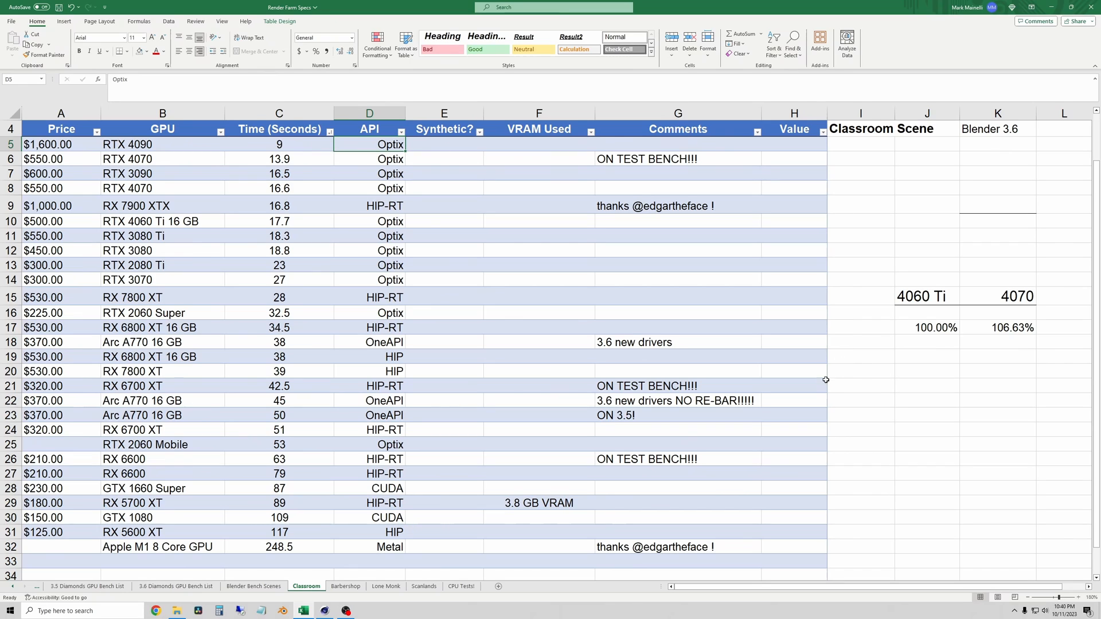